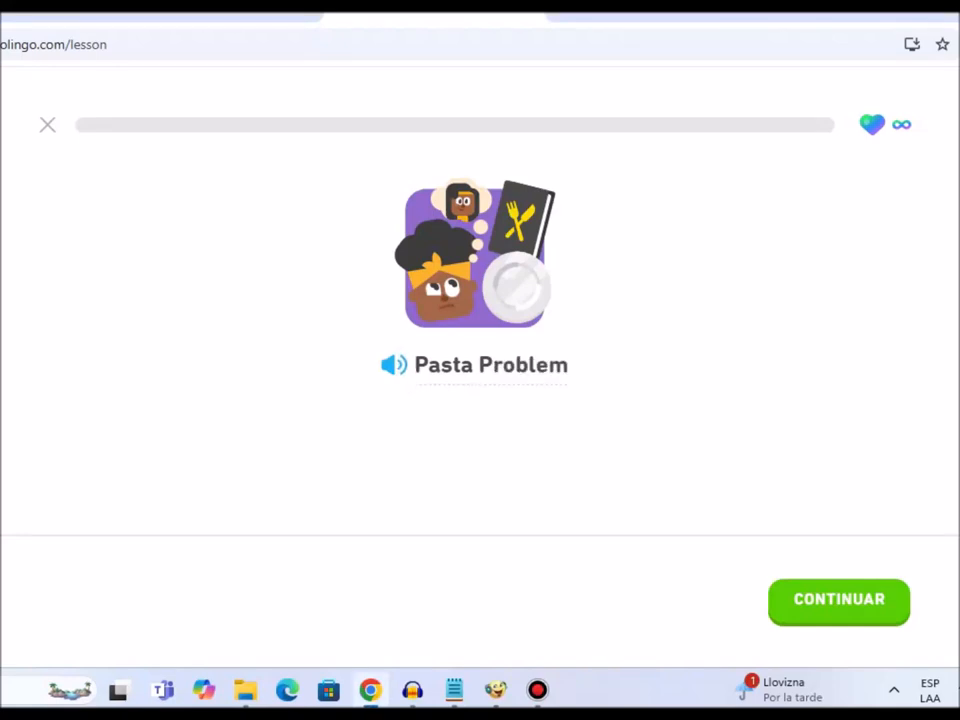
Begin the Pasta Problem story and complete the waiter's line with "our most popular dish".
click(838, 600)
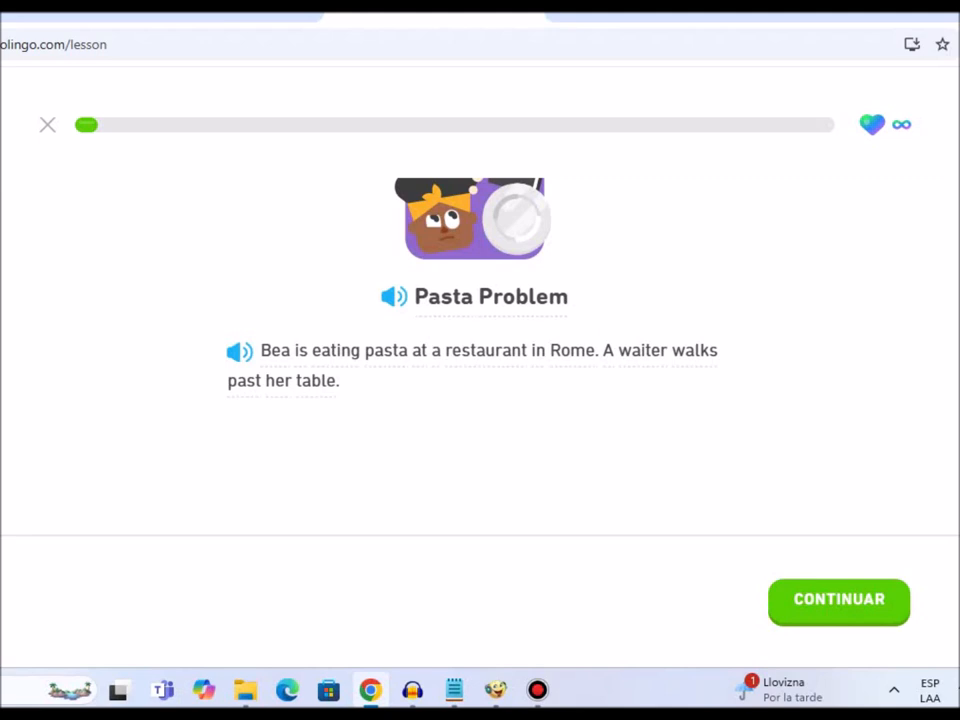
click(838, 600)
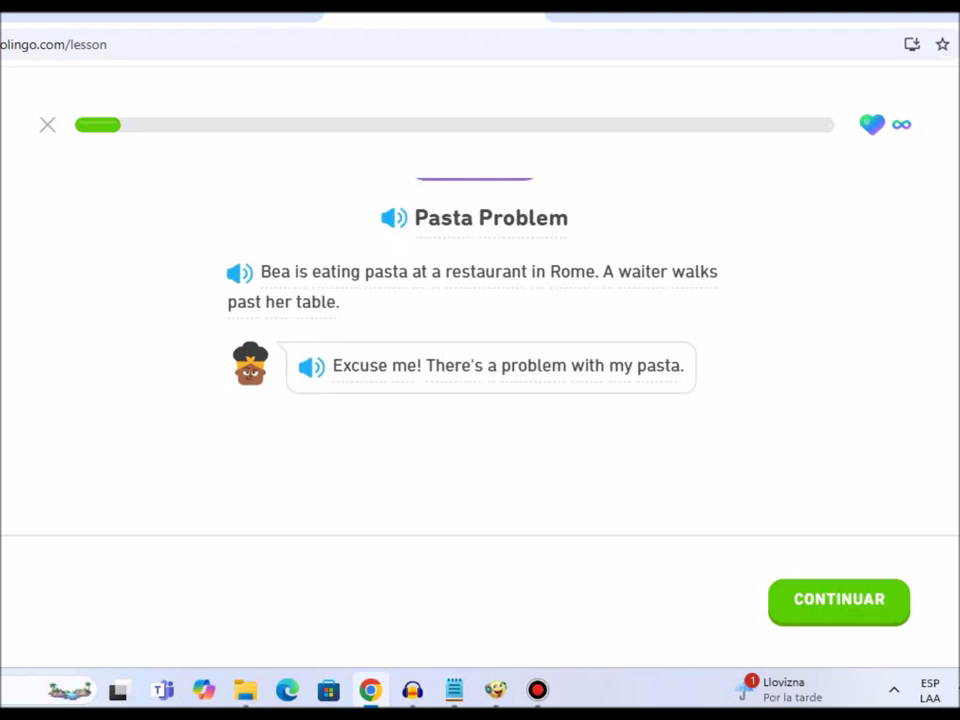
click(838, 600)
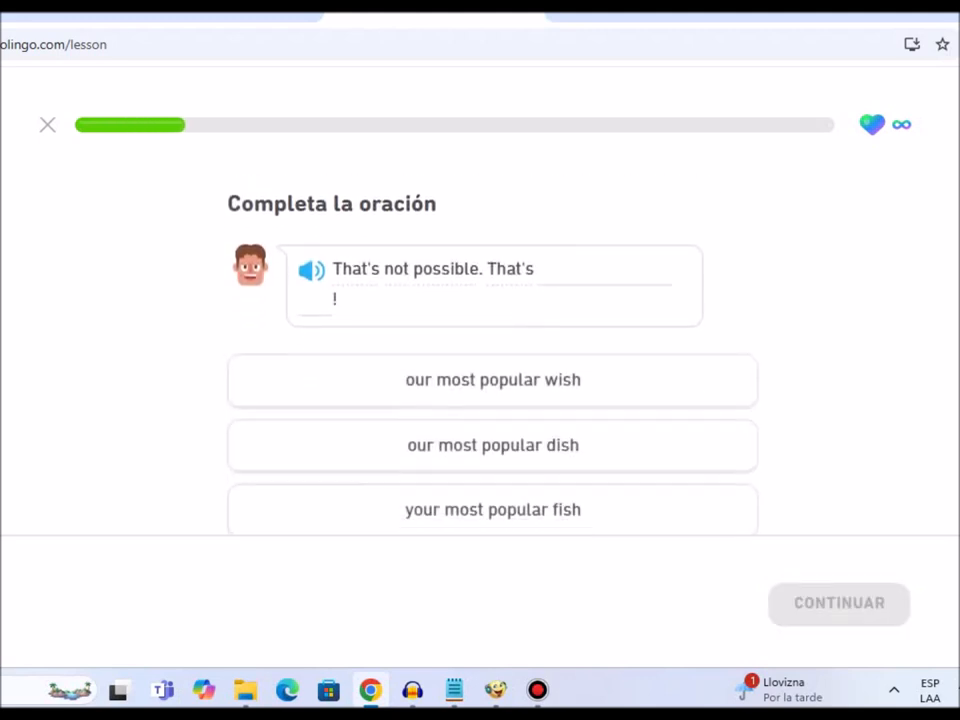
click(492, 444)
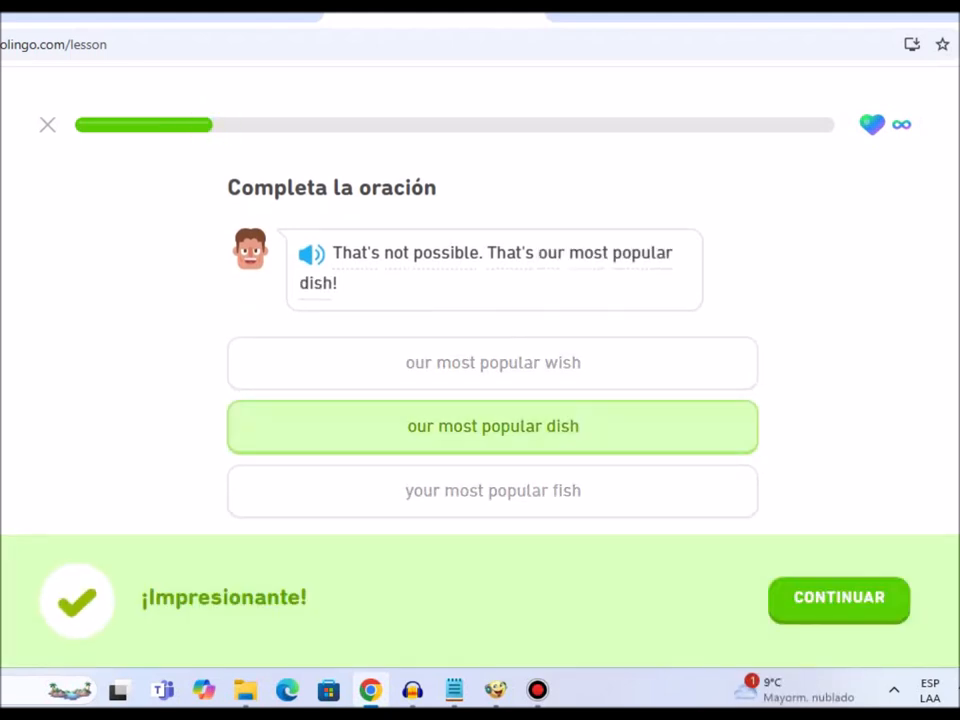
click(838, 598)
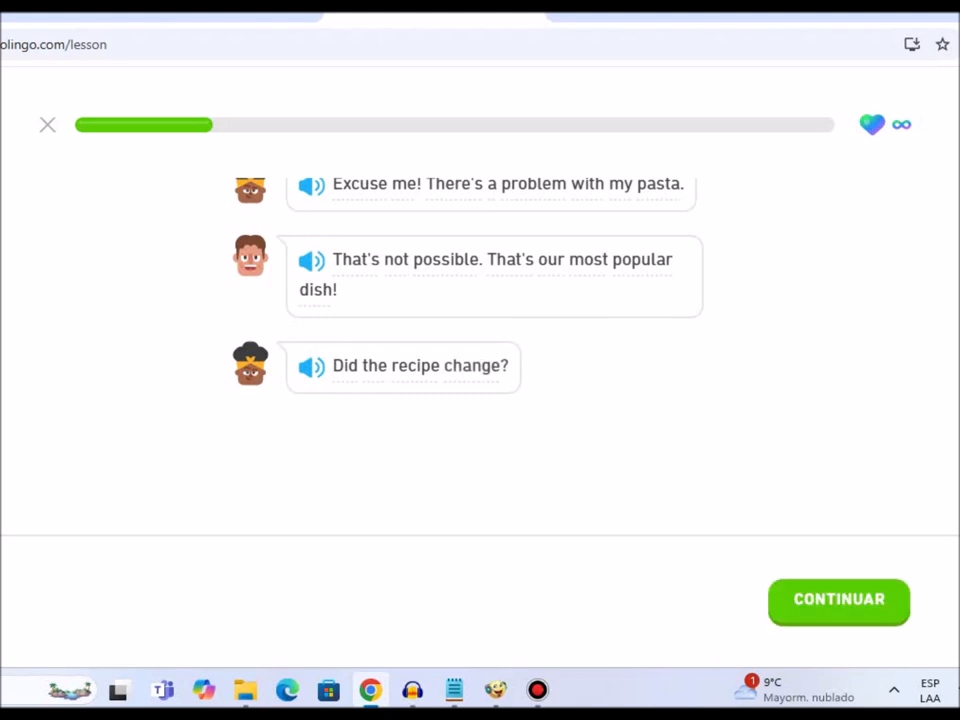
Answer ¿Qué sigue? with "it tastes different" and read on to the seven-years line.
click(838, 600)
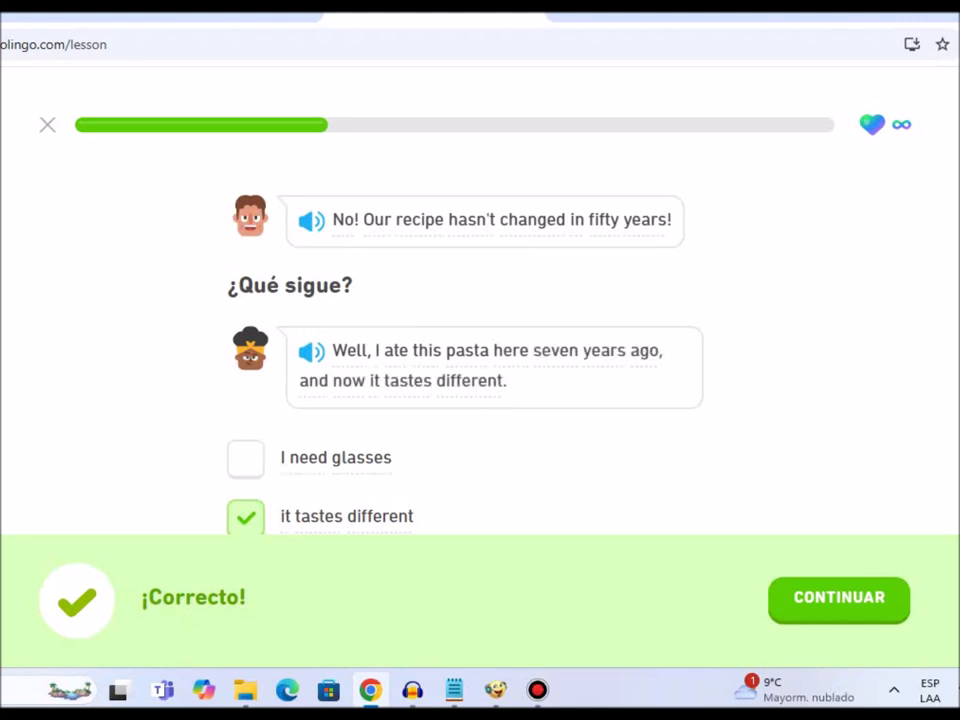
click(838, 596)
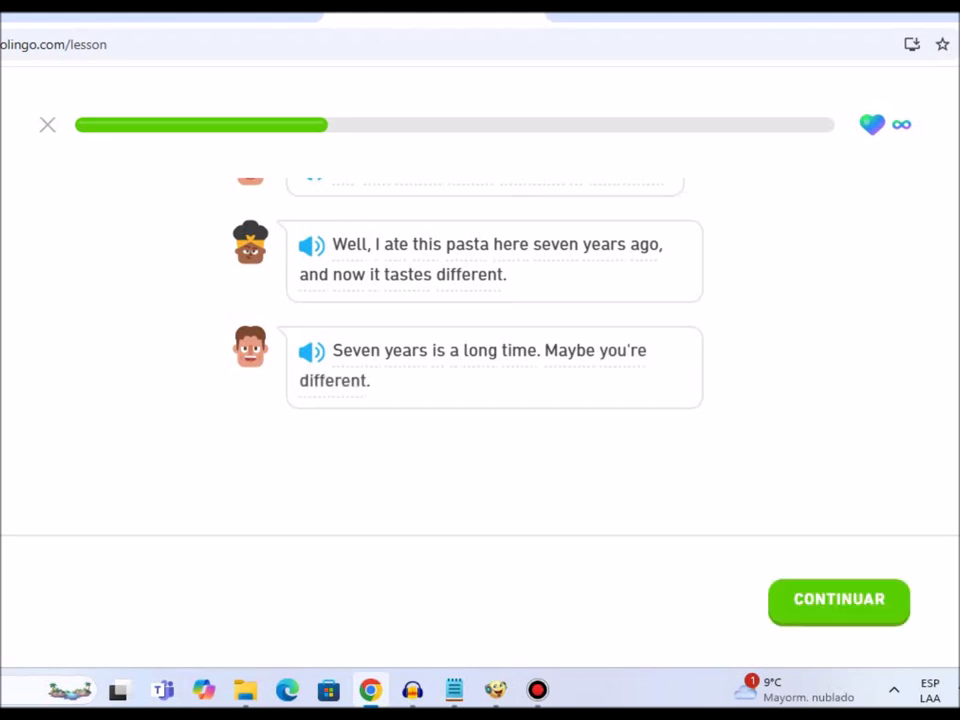
click(838, 600)
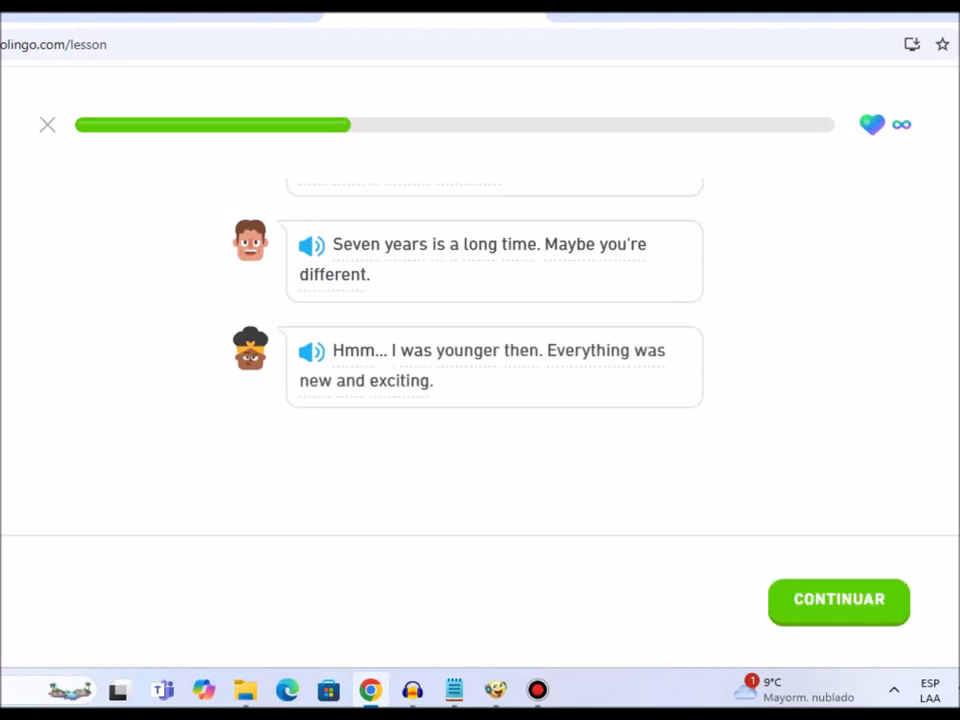
Read Bea's reflections and answer that the waiter helped her see how much she changed.
click(838, 600)
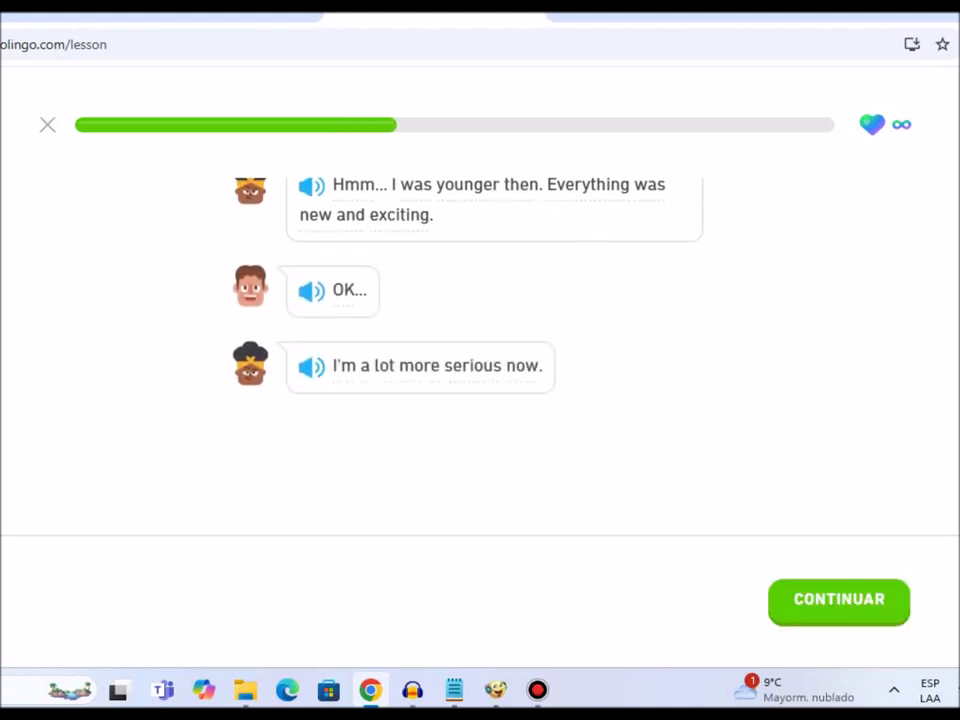
click(838, 600)
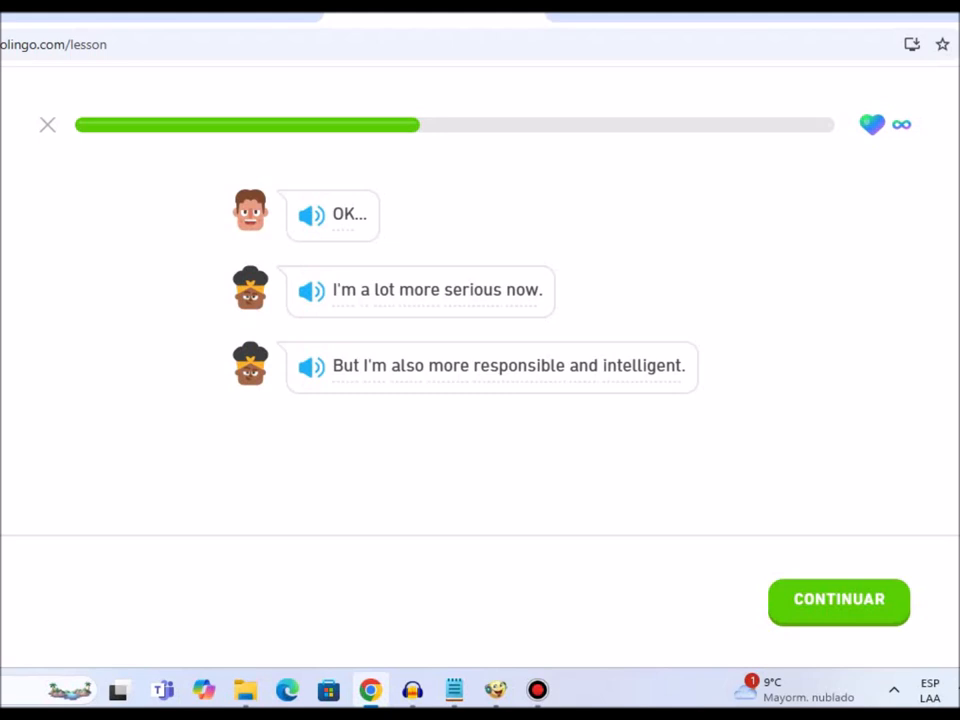
click(838, 600)
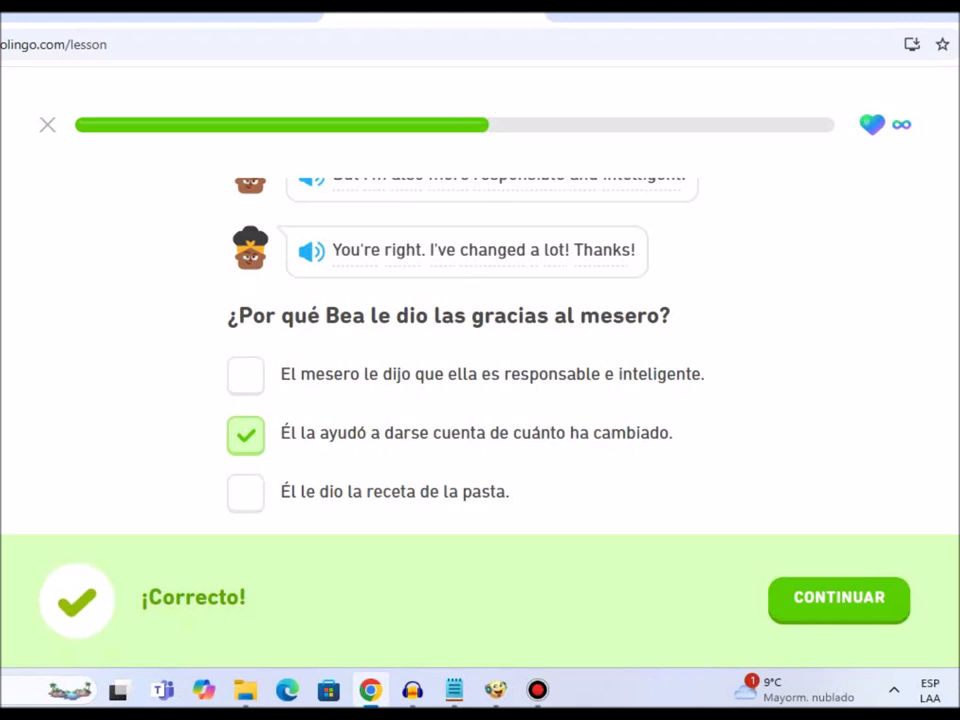
click(838, 596)
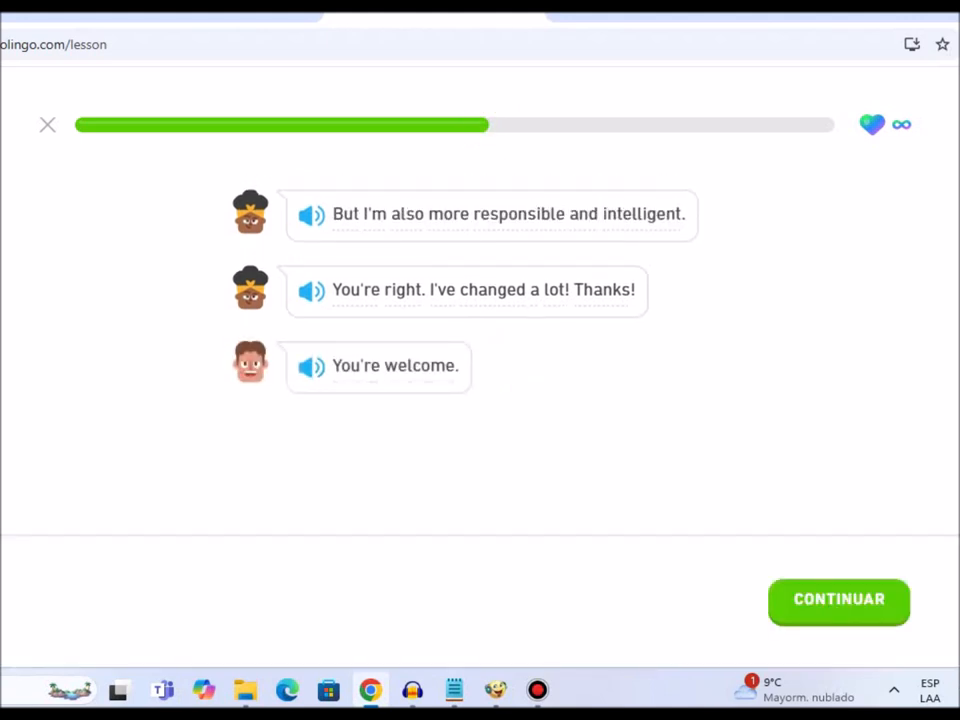
Continue the dialogue and pick "sunglasses" as the word for "gafas de sol", reaching "That's Antonio.".
click(838, 600)
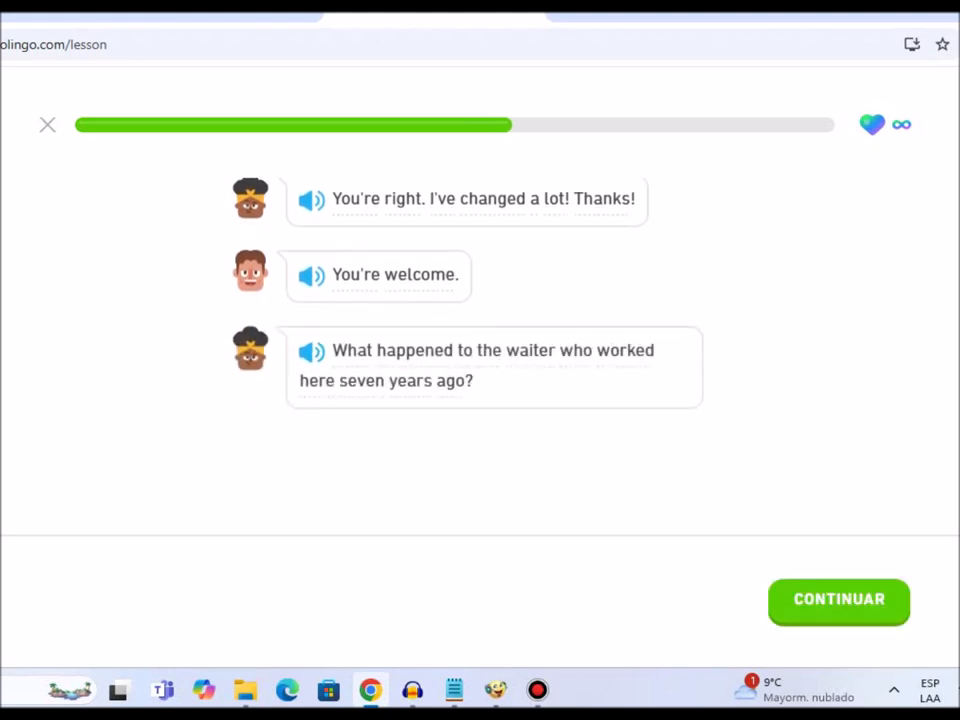
click(838, 600)
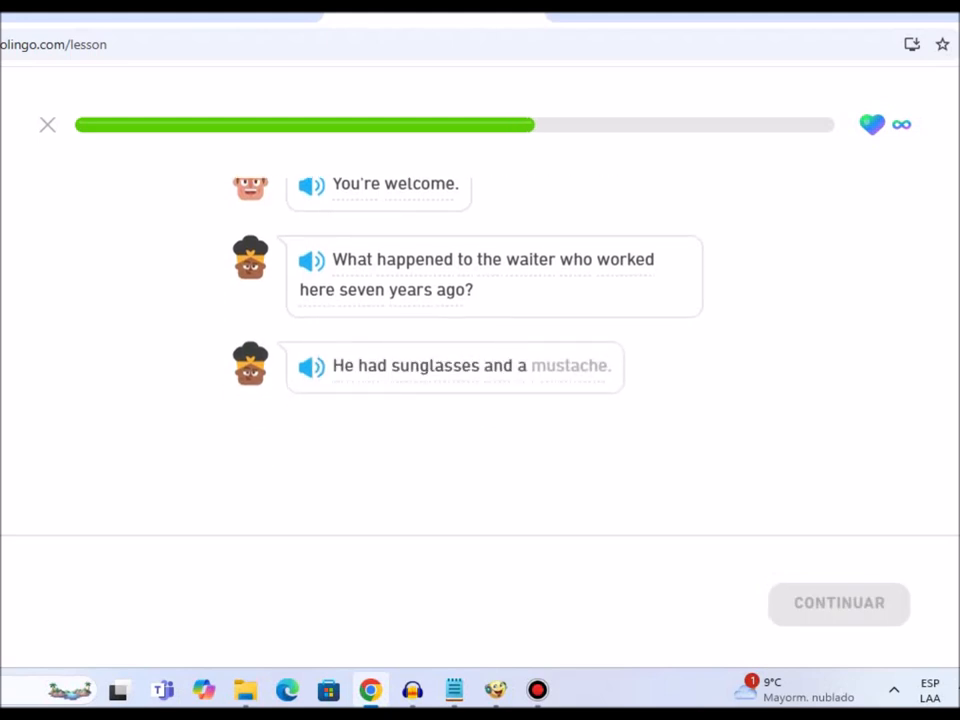
click(570, 364)
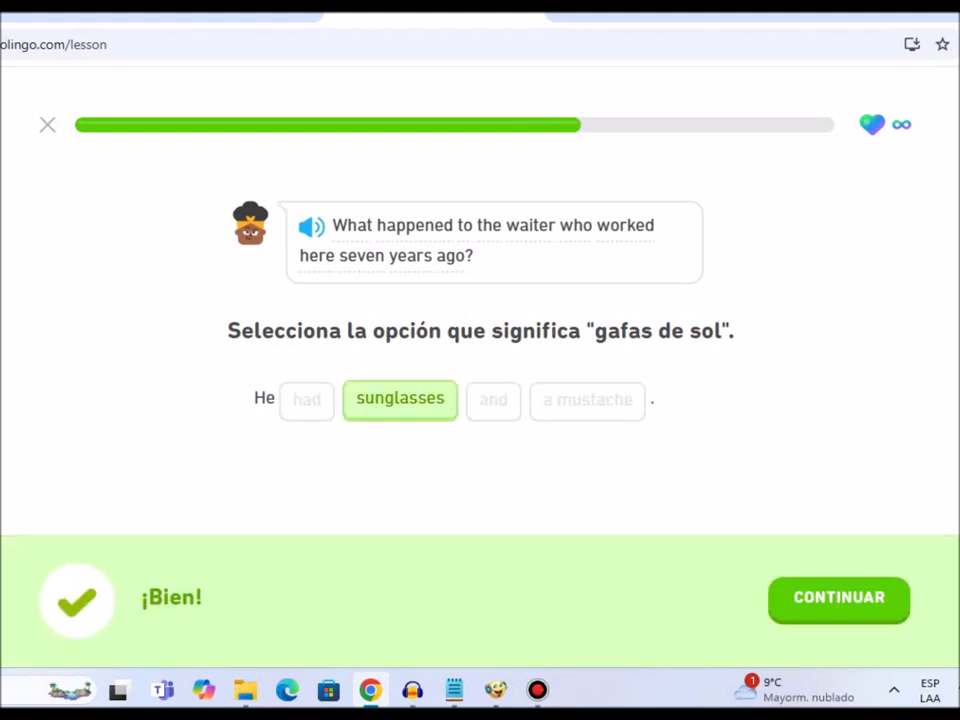
click(838, 596)
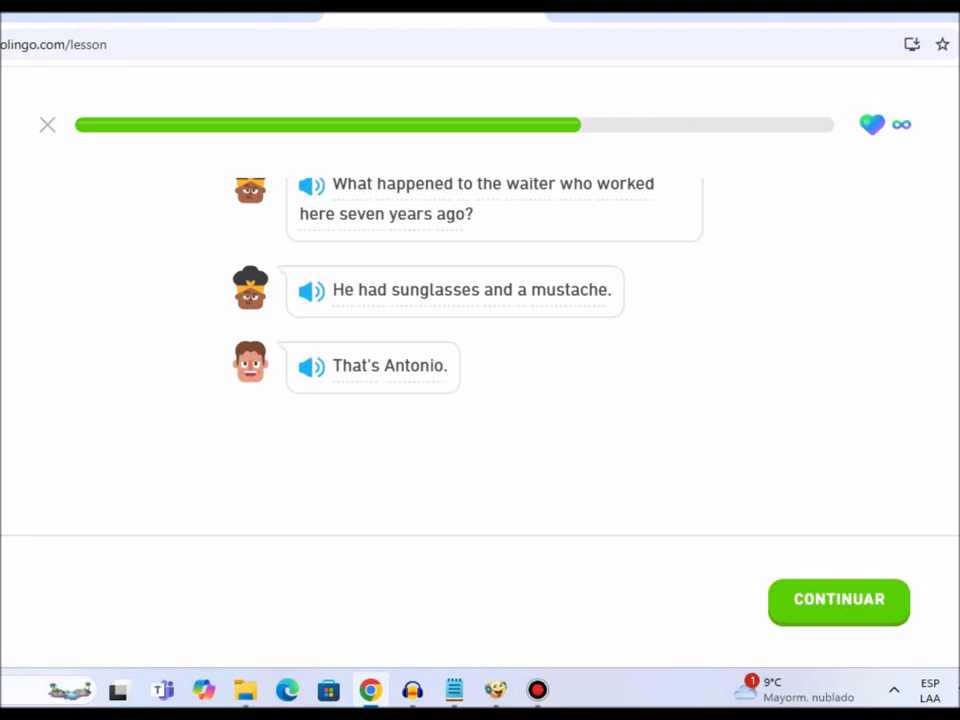
Read on and answer Parece que… with "Bea está en el restaurante equivocado".
click(838, 600)
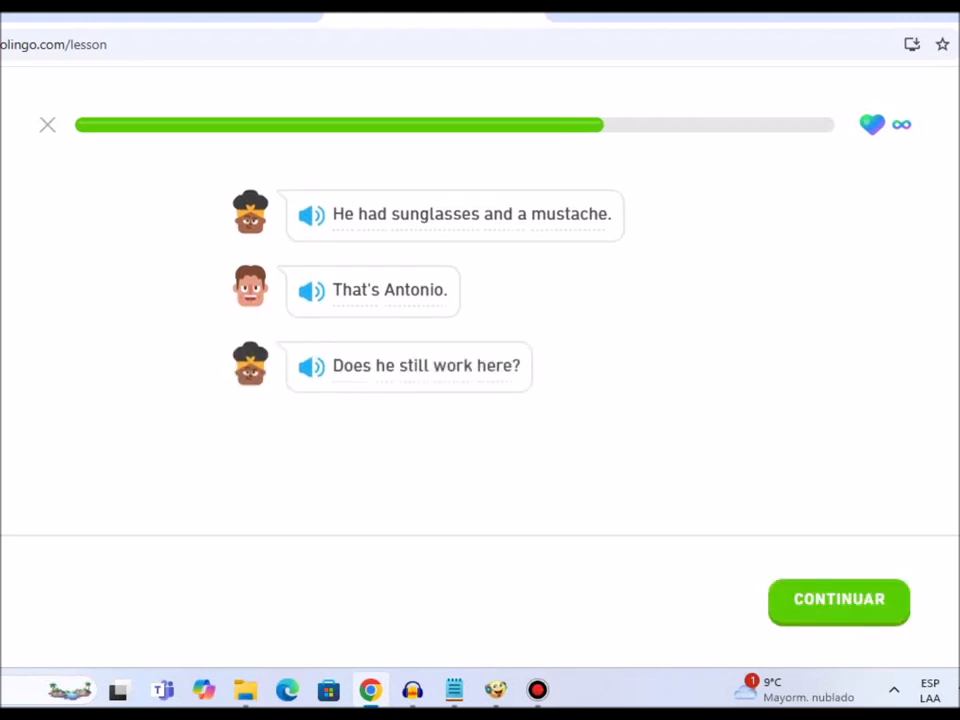
click(838, 600)
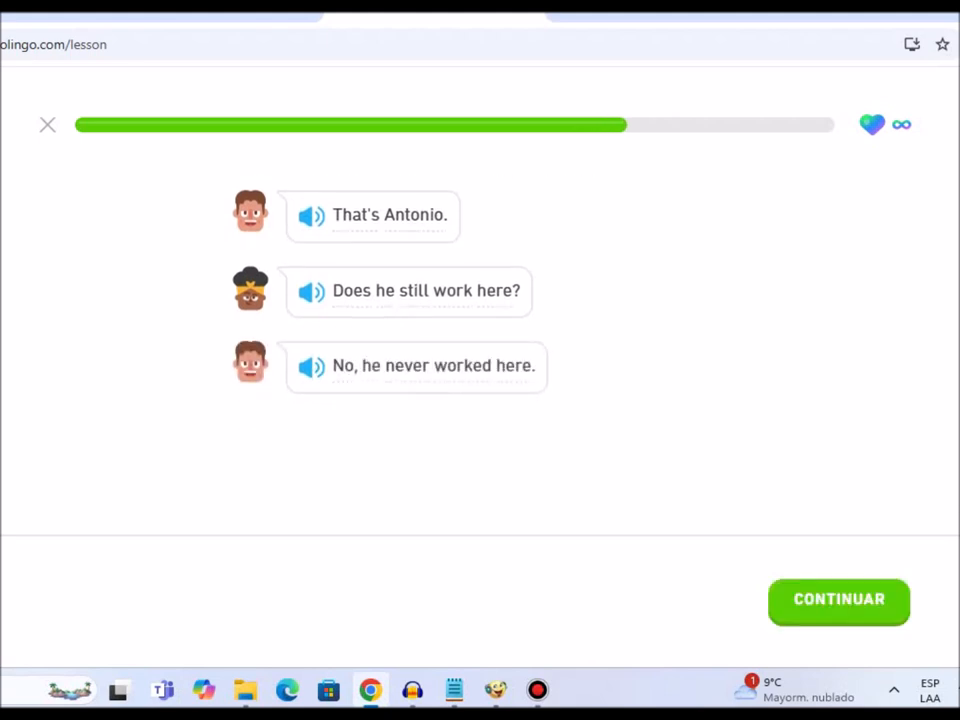
click(838, 600)
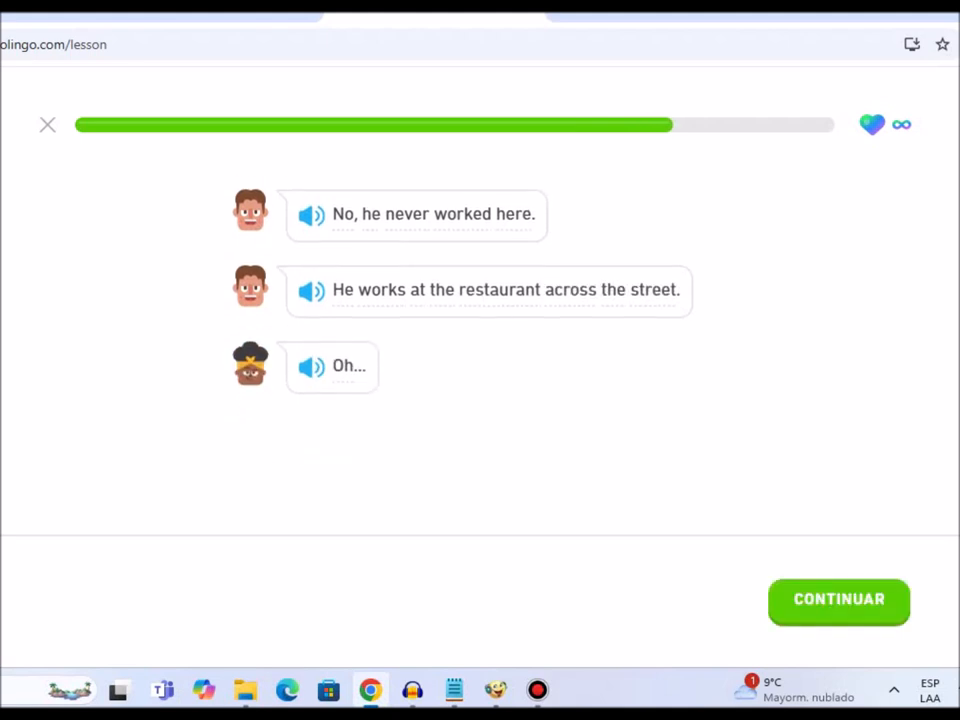
click(838, 600)
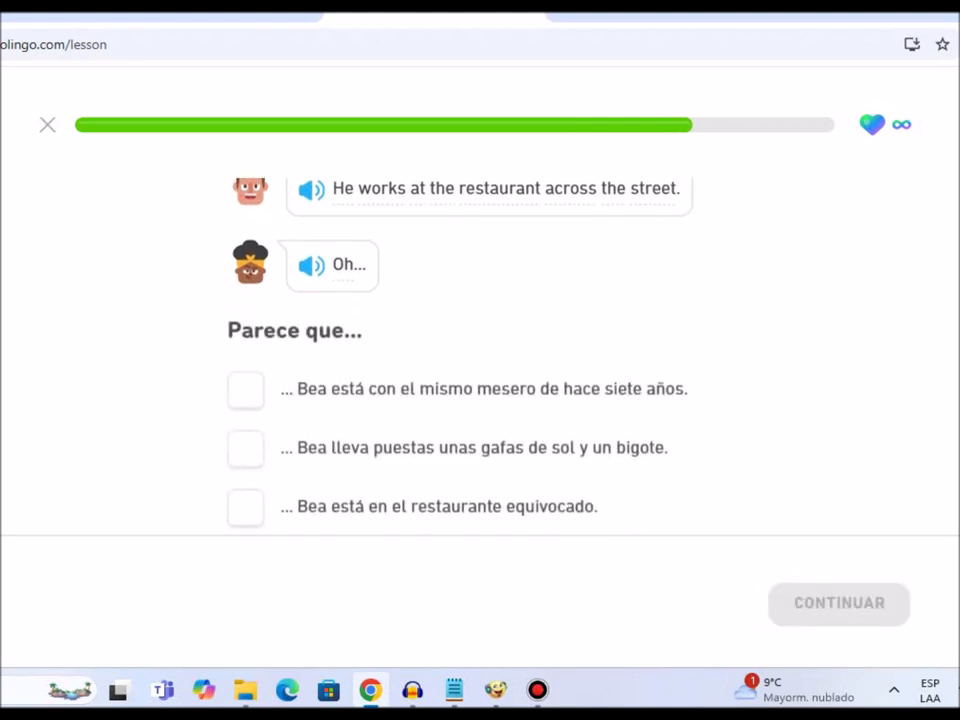
click(244, 506)
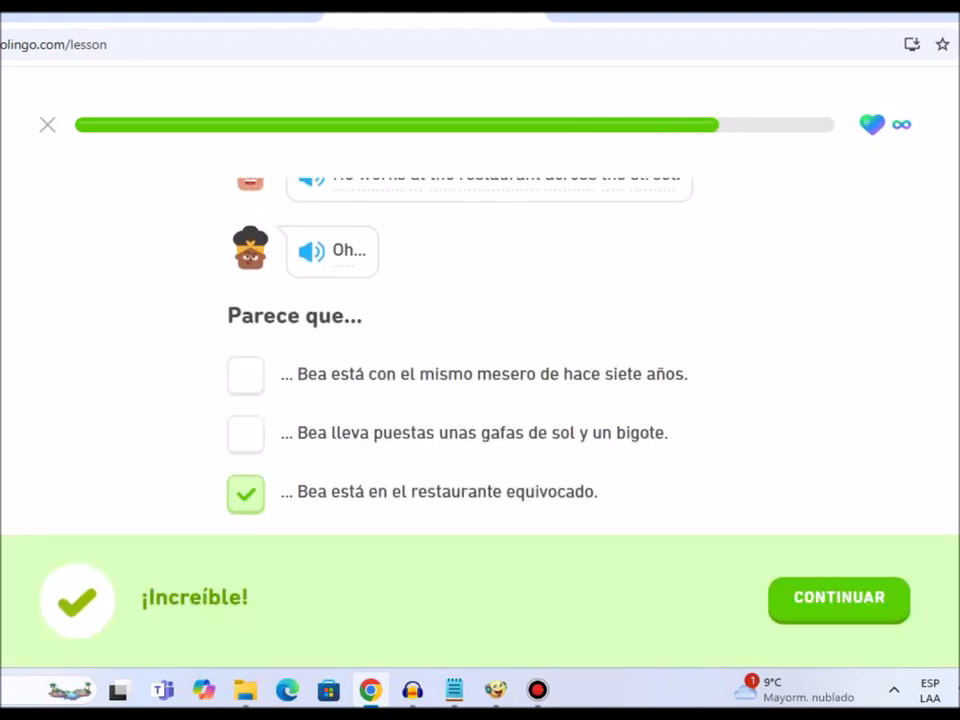
click(838, 598)
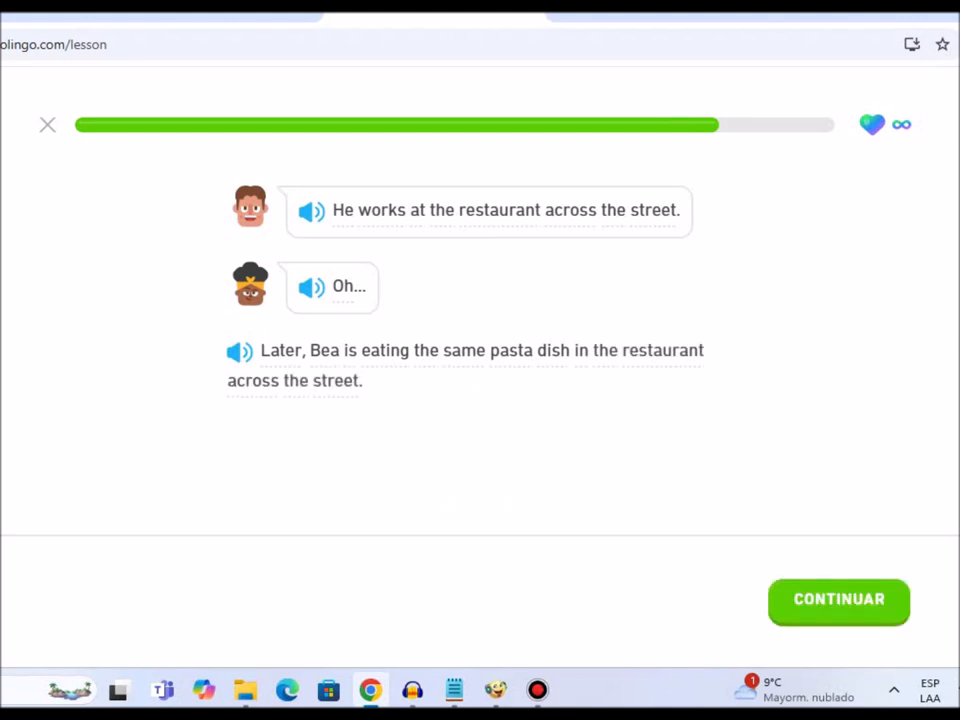
Reveal the closing lines through "That's sad. Maybe I haven't changed.".
click(838, 600)
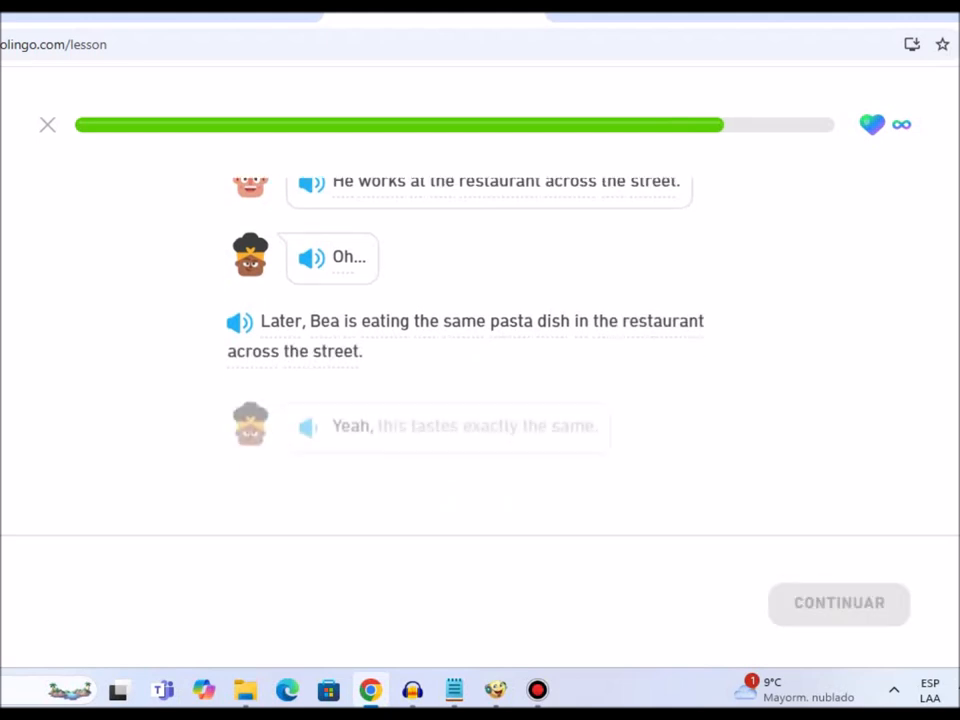
scroll(down, 3)
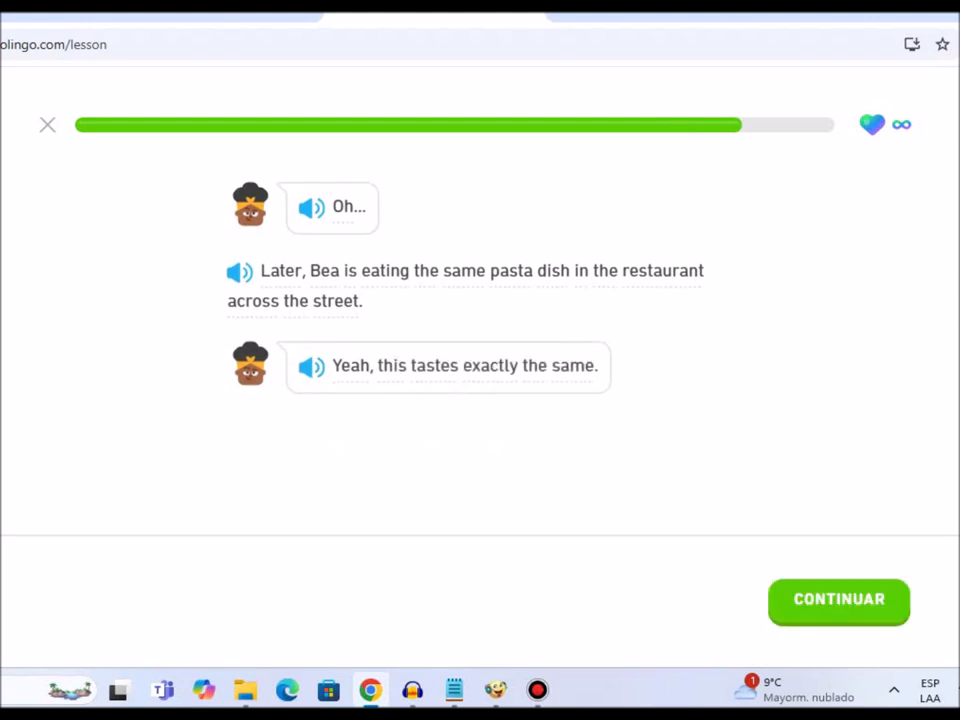
click(838, 600)
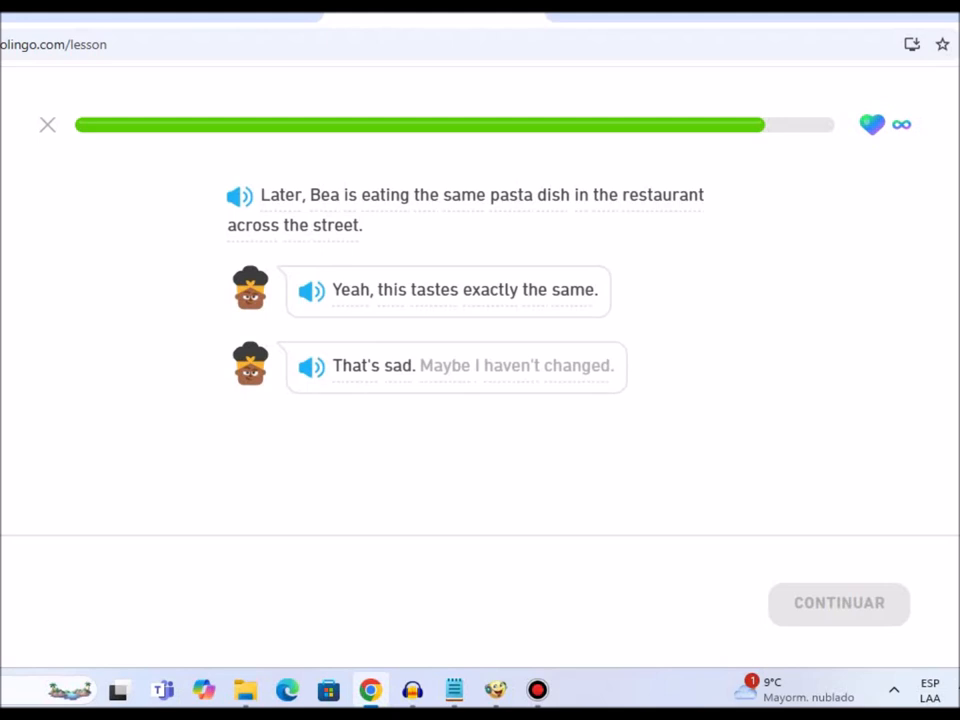
click(456, 364)
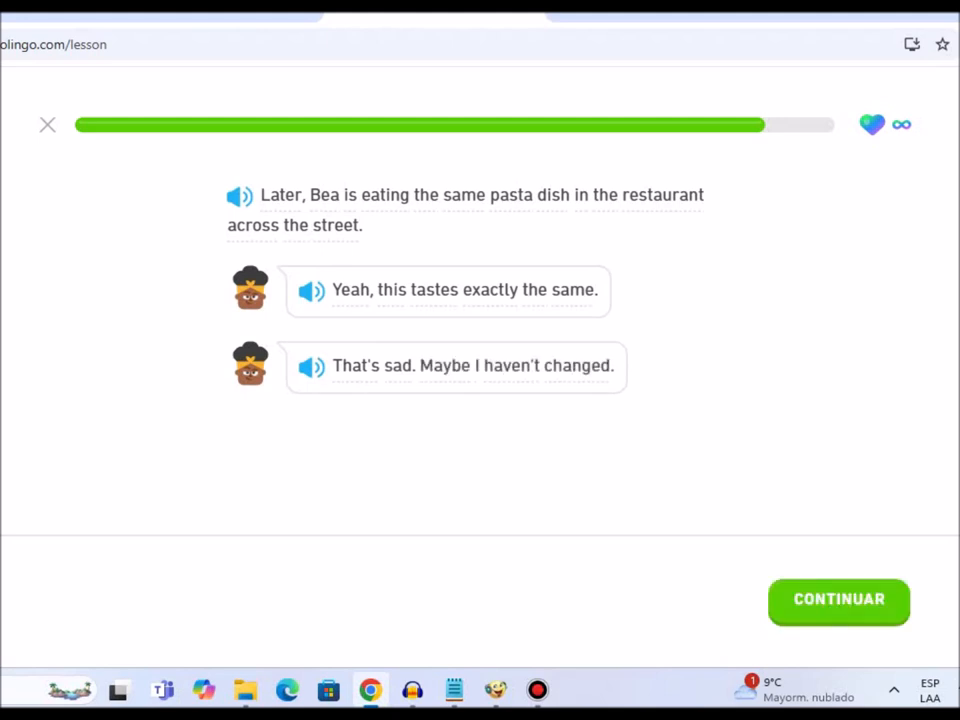